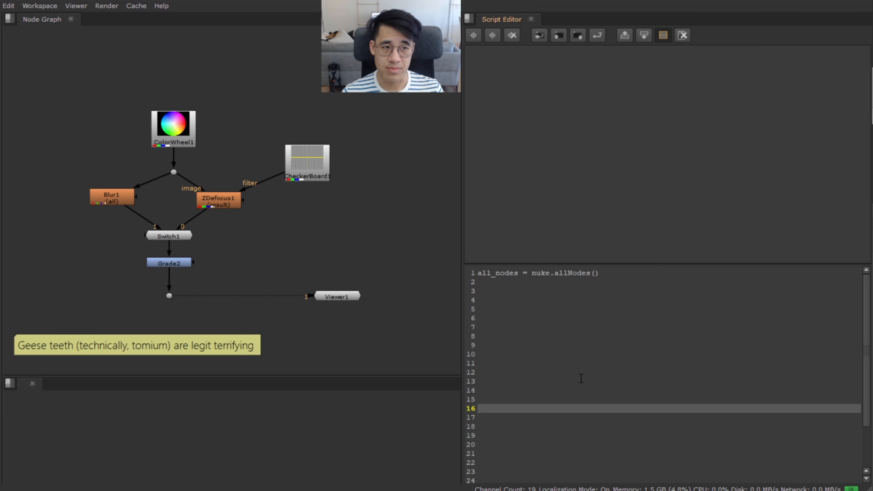
{"action": "mouse_move", "coordinate": [273, 465]}
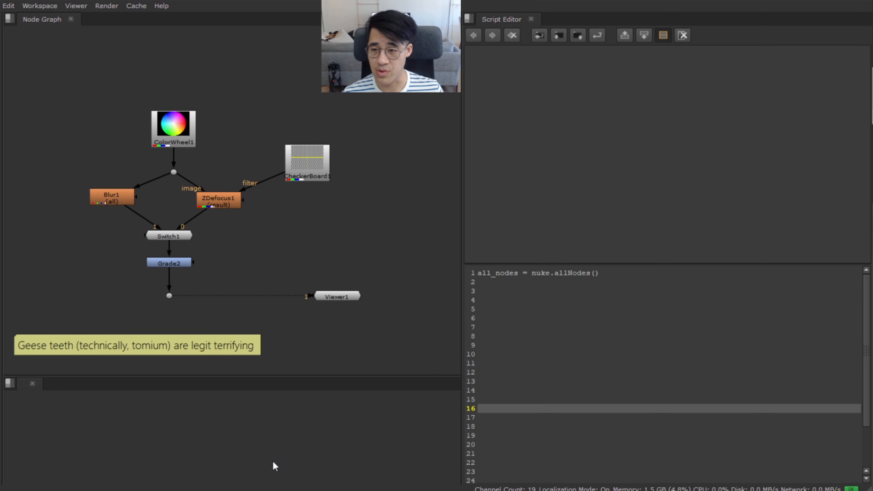
{"action": "mouse_move", "coordinate": [258, 320]}
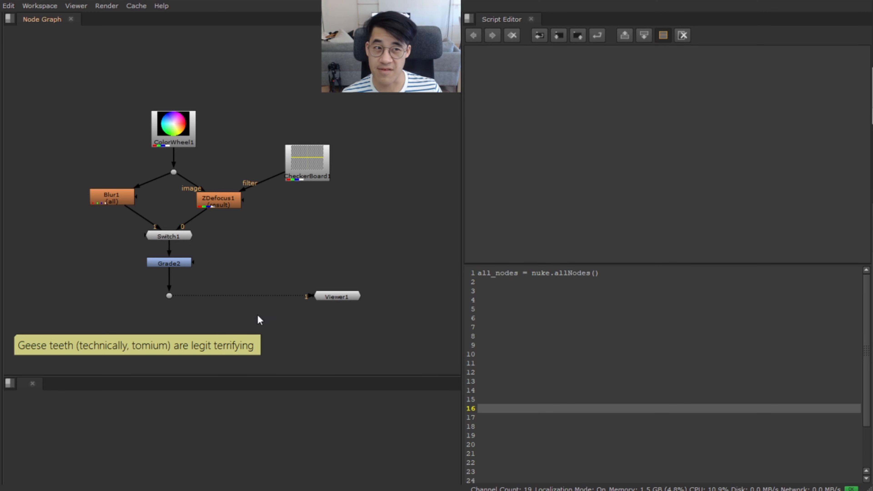
{"action": "mouse_move", "coordinate": [37, 67]}
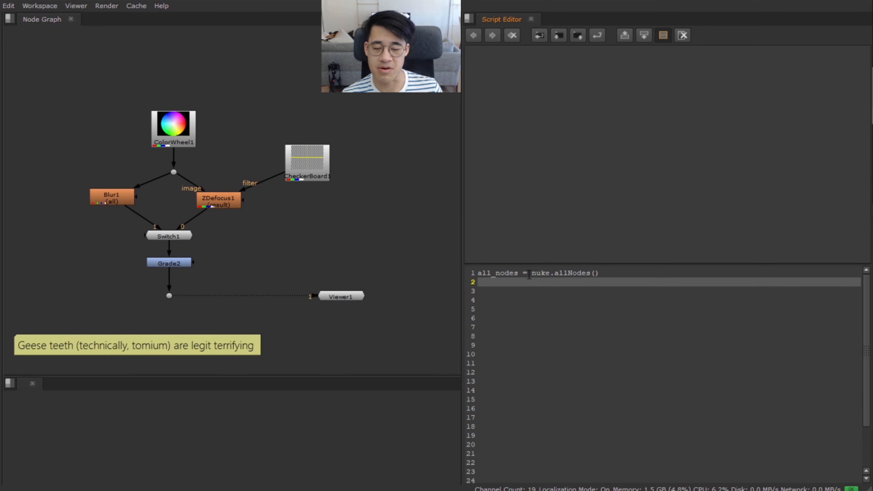
Step: Run all_nodes so the output lists every node in the script
{"action": "double_click", "coordinate": [497, 272]}
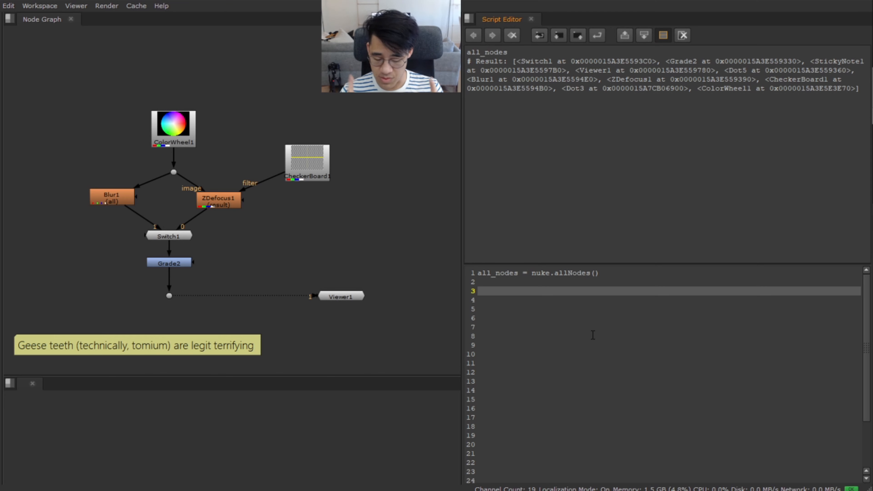
Step: Write 'for node in all_nodes:' and begin an 'if node.knob(' check inside it
{"action": "type", "text": "for"}
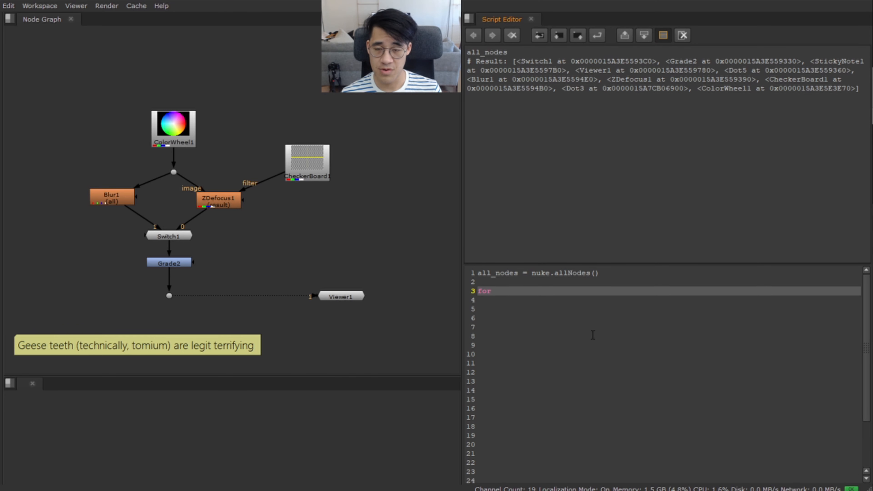
{"action": "type", "text": "node in all_nodes"}
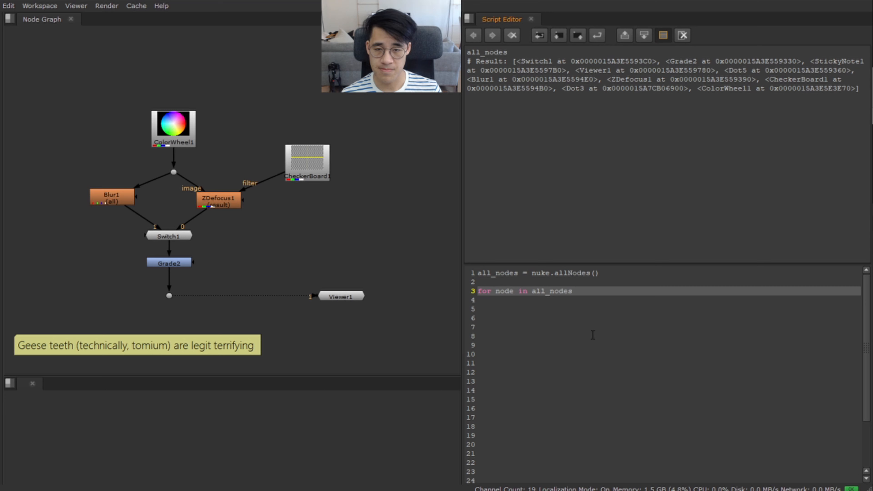
{"action": "type", "text": ":"}
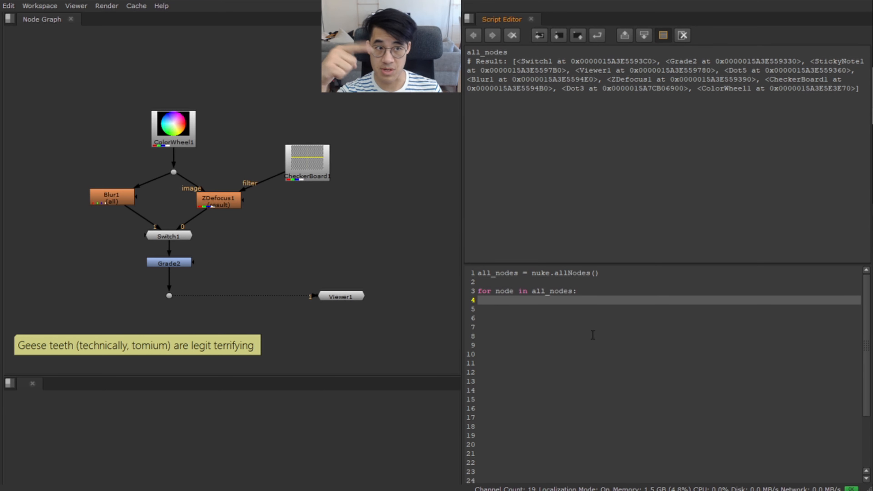
{"action": "type", "text": "if n"}
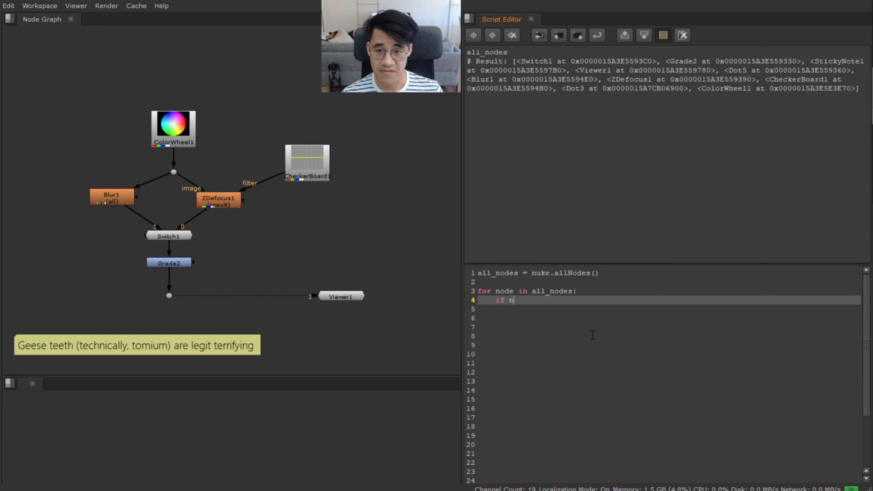
{"action": "type", "text": "ode./knob"}
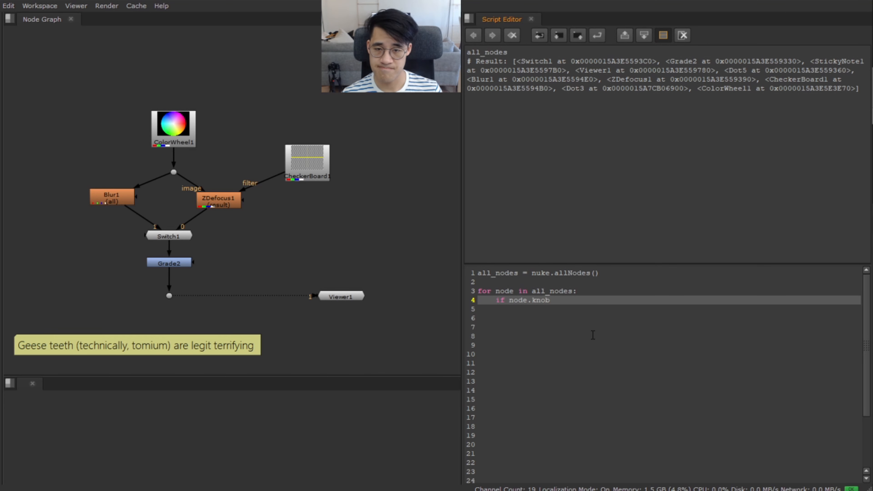
{"action": "type", "text": "('"}
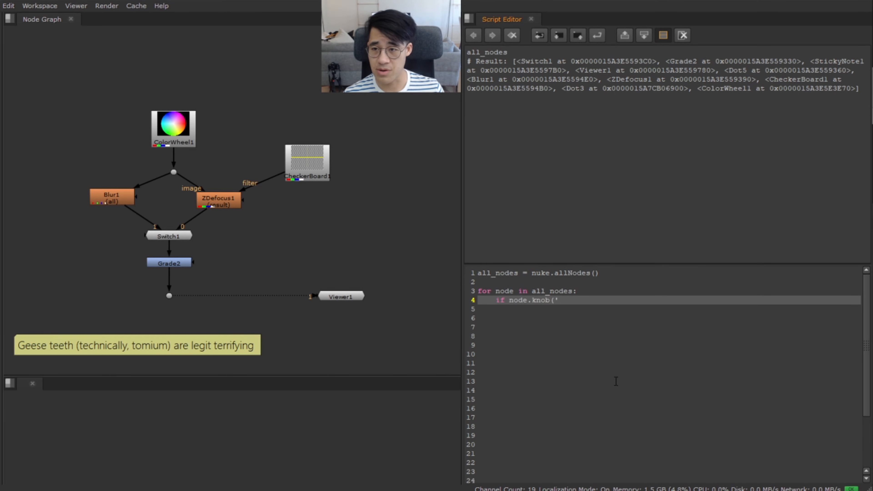
Step: After checking Switch1's knob name, complete line 4 as if node.knob('which').setValue(0)
{"action": "double_click", "coordinate": [168, 235]}
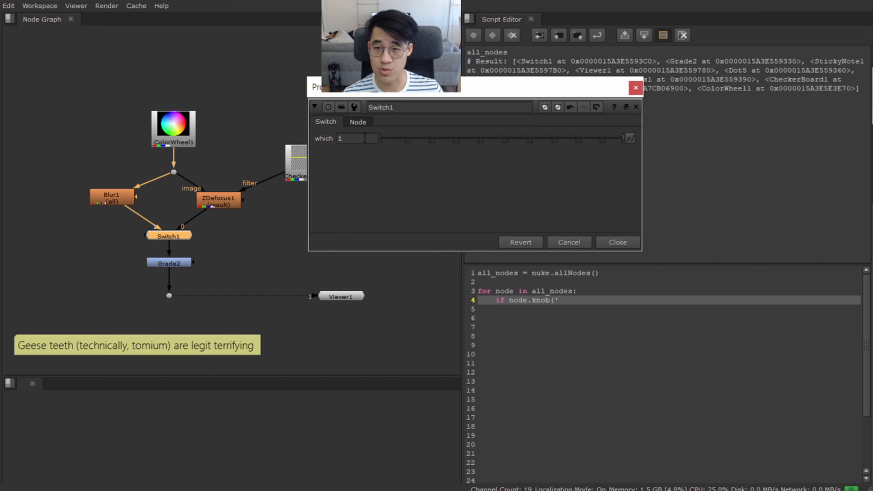
{"action": "type", "text": "wh"}
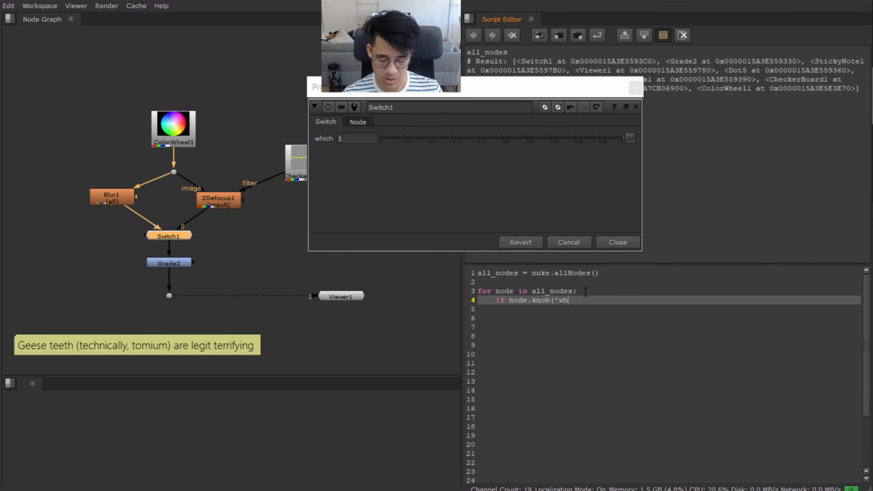
{"action": "type", "text": "ich')"}
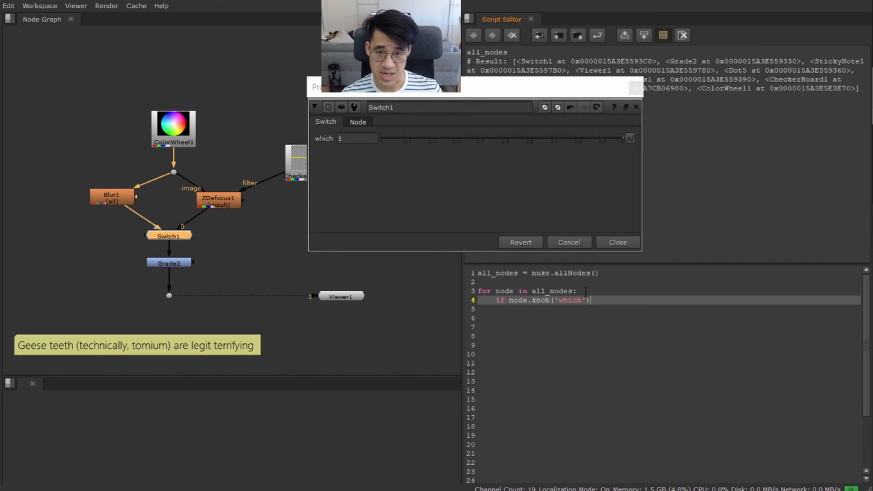
{"action": "type", "text": "."}
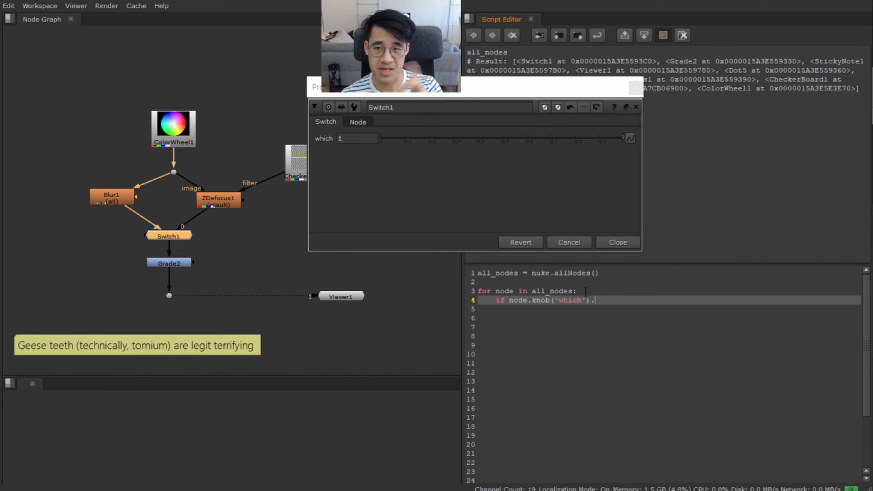
{"action": "type", "text": "set"}
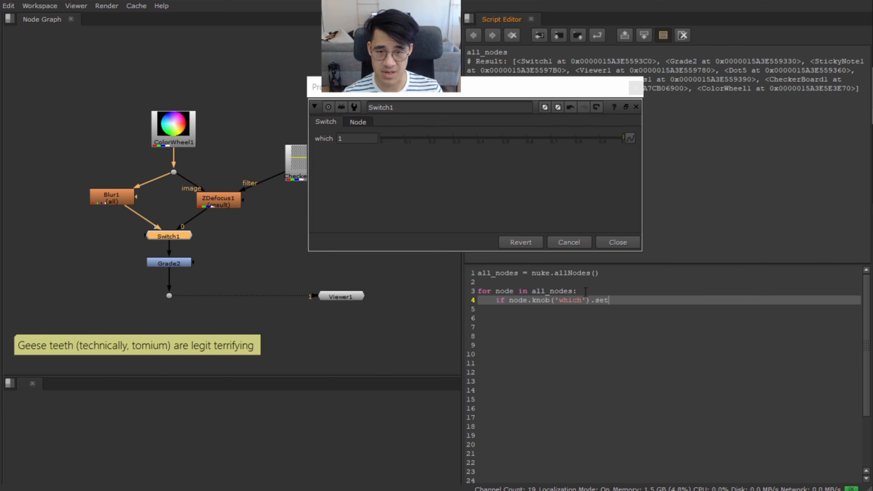
{"action": "type", "text": "Value(0)"}
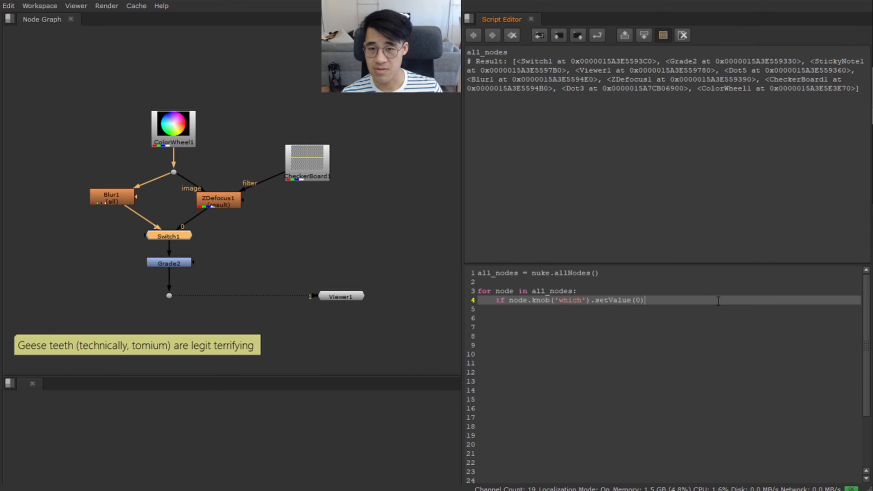
Step: Move setValue(0) to its own indented line as node.knob('which').setValue(0), then evaluate all_nodes[0] to get Switch1
{"action": "double_click", "coordinate": [620, 300]}
{"action": "type", "text": ":"}
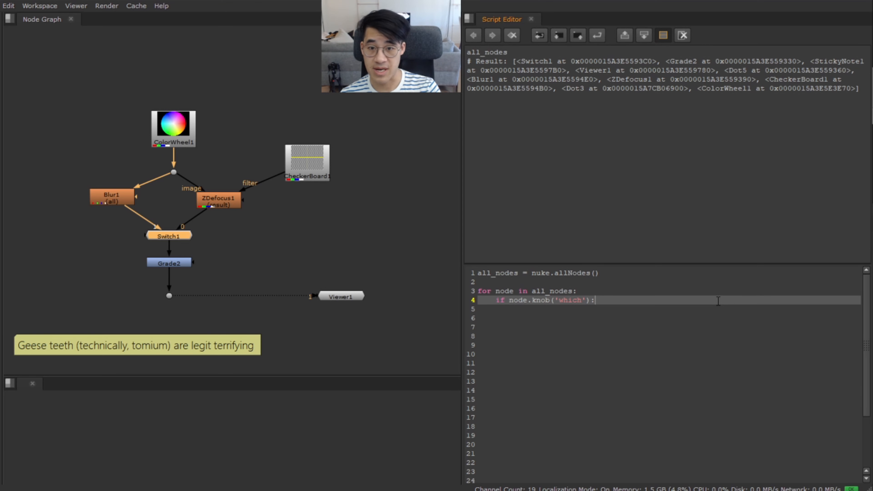
{"action": "type", "text": "setValue(0)"}
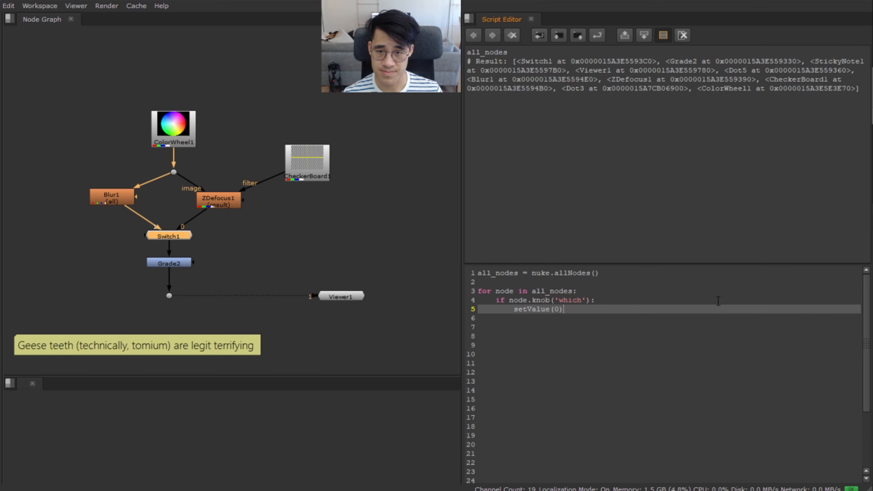
{"action": "type", "text": "node.knob('which')."}
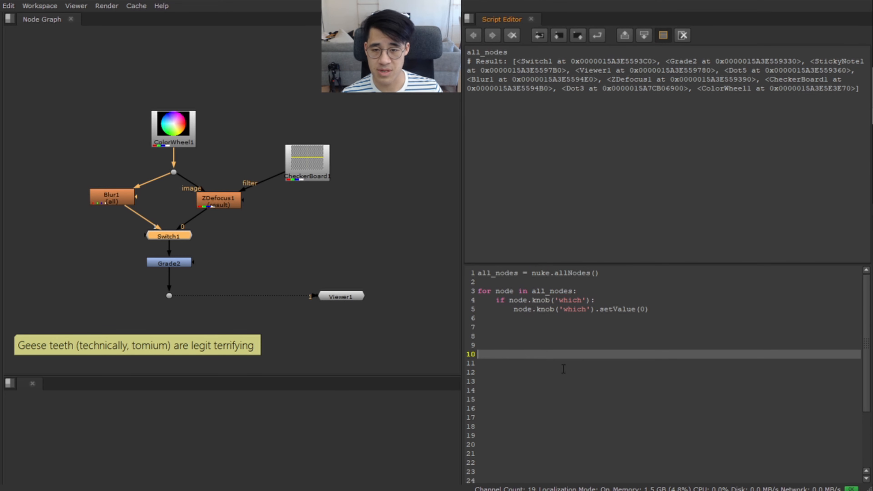
{"action": "type", "text": "all_nodes[0]"}
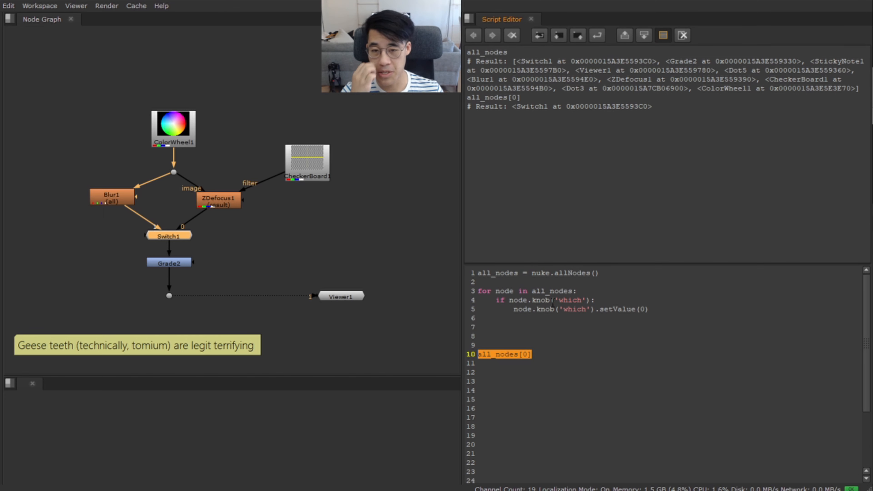
Step: Query all_nodes[0].knob with 'which', 'label' and the nonsense name 'asdslajdh' to compare returns
{"action": "double_click", "coordinate": [541, 300]}
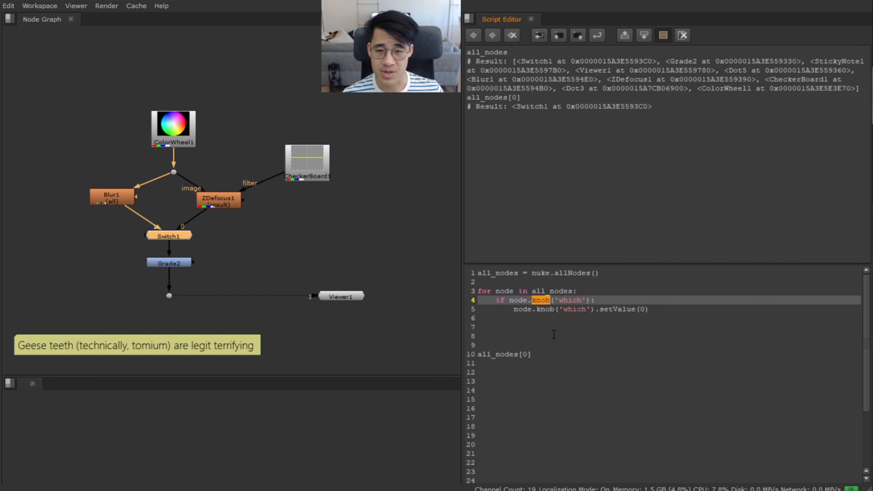
{"action": "type", "text": ".knob"}
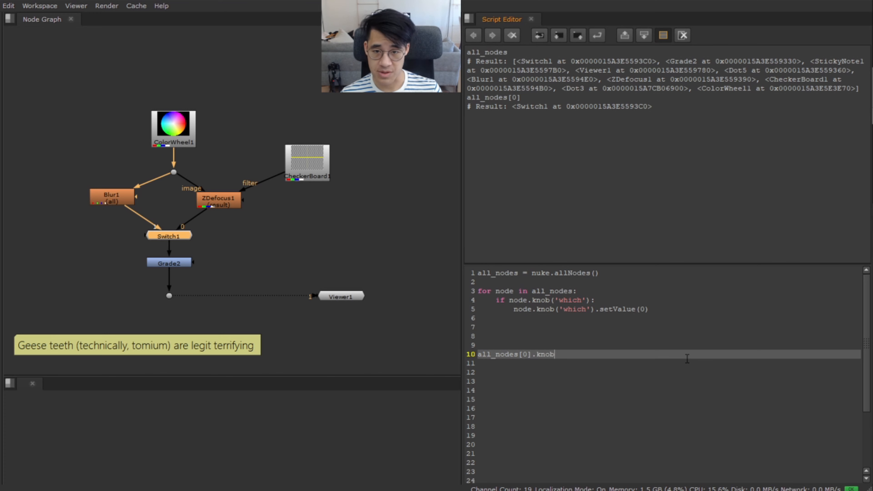
{"action": "type", "text": "("}
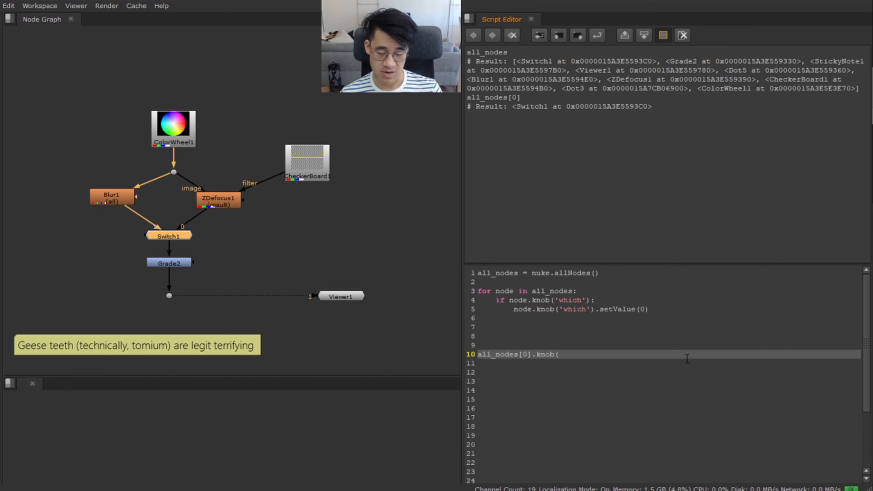
{"action": "type", "text": "'"}
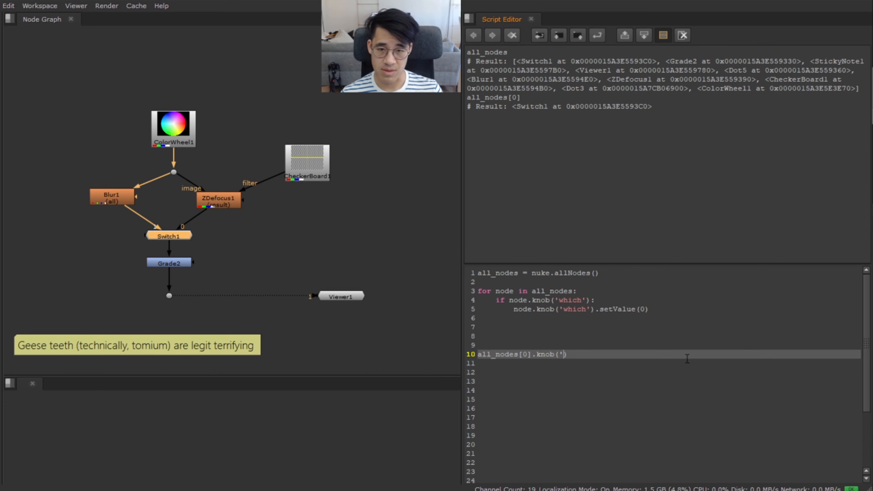
{"action": "type", "text": "which')"}
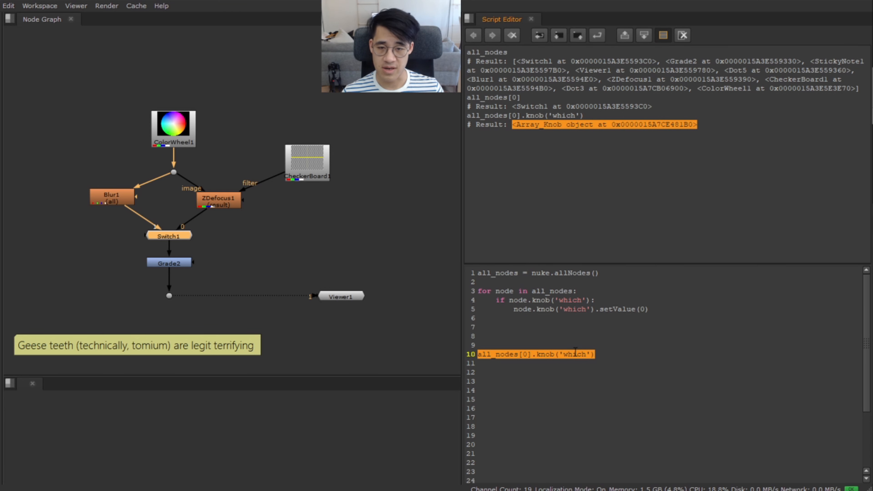
{"action": "type", "text": "label"}
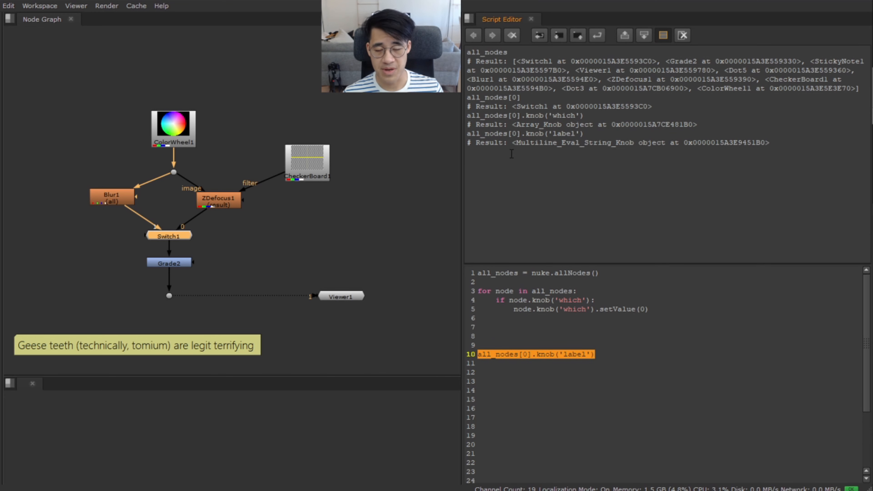
{"action": "type", "text": "asdslajdh"}
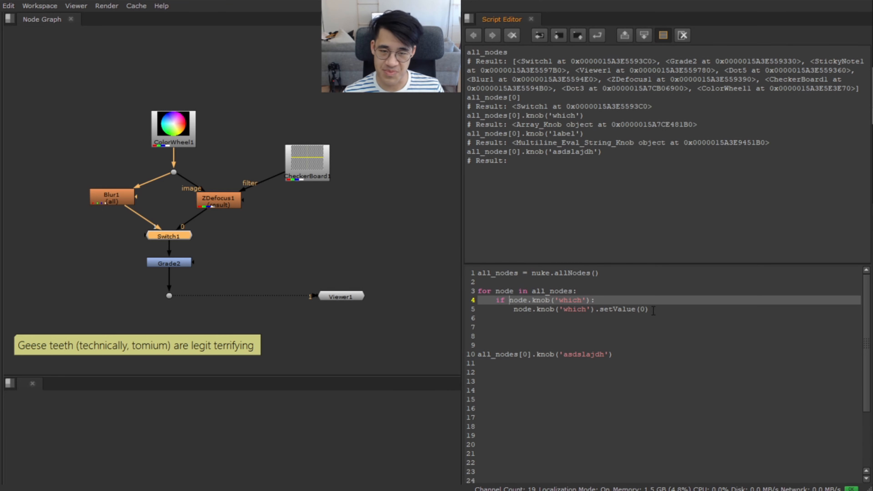
Step: Add an else: branch with the comment '# if the knob isn't there'
{"action": "type", "text": "else:"}
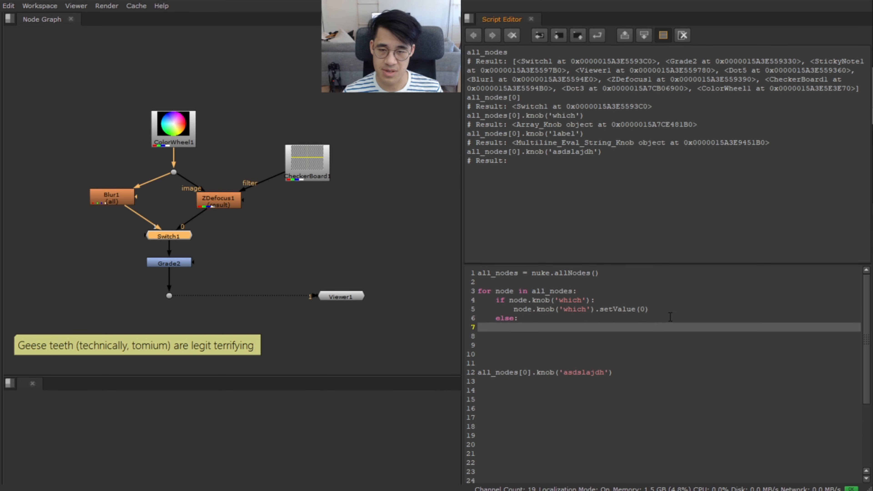
{"action": "type", "text": "# if"}
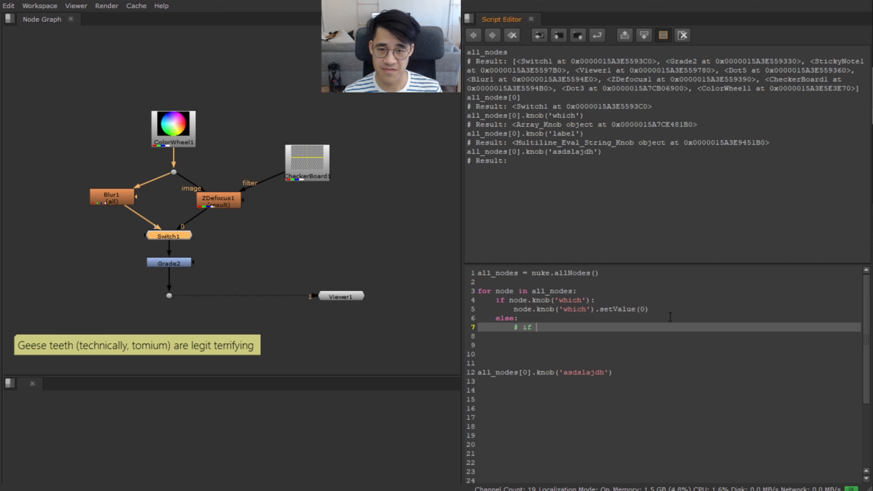
{"action": "type", "text": "the knob isn't"}
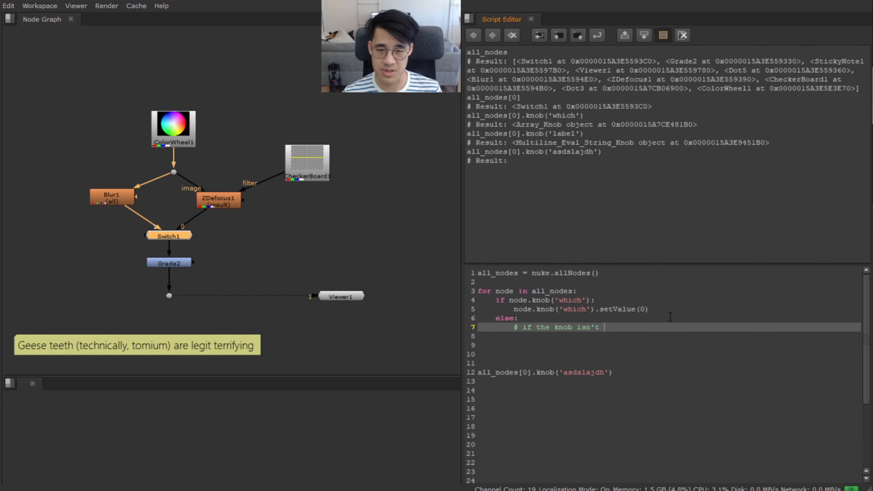
{"action": "type", "text": "there"}
{"action": "left_click", "coordinate": [669, 335]}
{"action": "type", "text": "pass"}
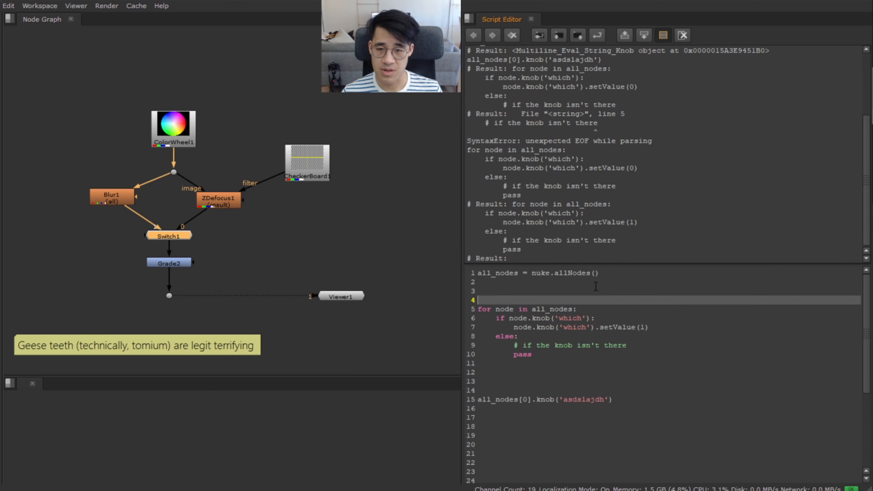
Step: Add the comment '# LBYL: Look Before You Leap' above the checking loop
{"action": "type", "text": "# L"}
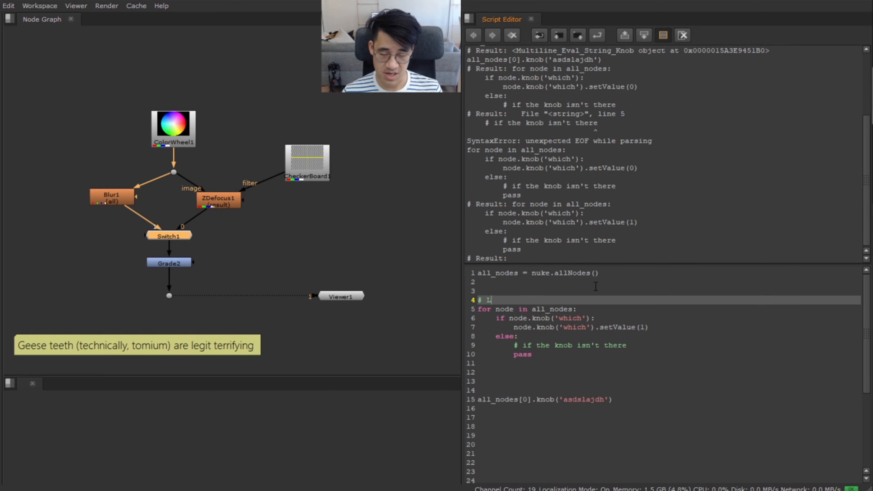
{"action": "type", "text": "BYL: Look B"}
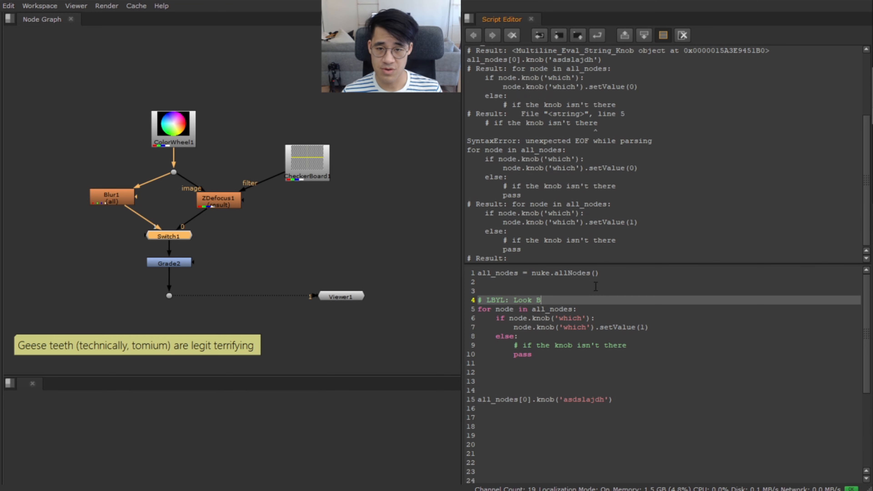
{"action": "type", "text": "efore You Le"}
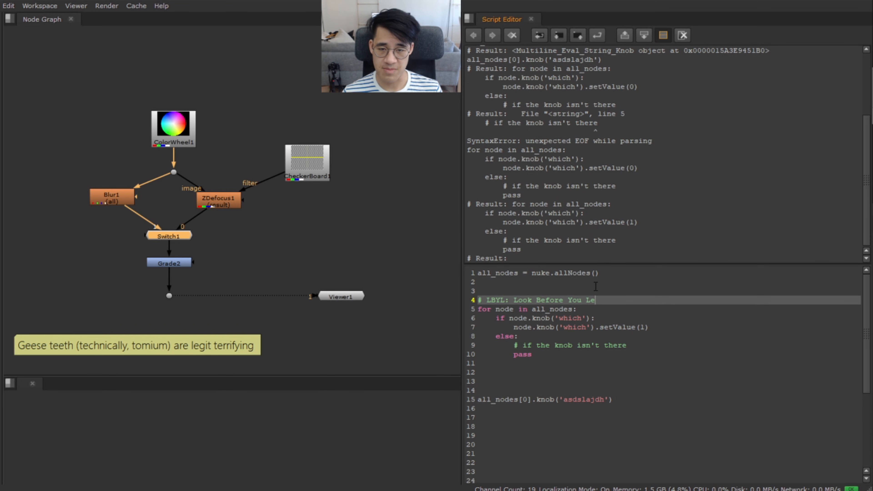
{"action": "type", "text": "ap"}
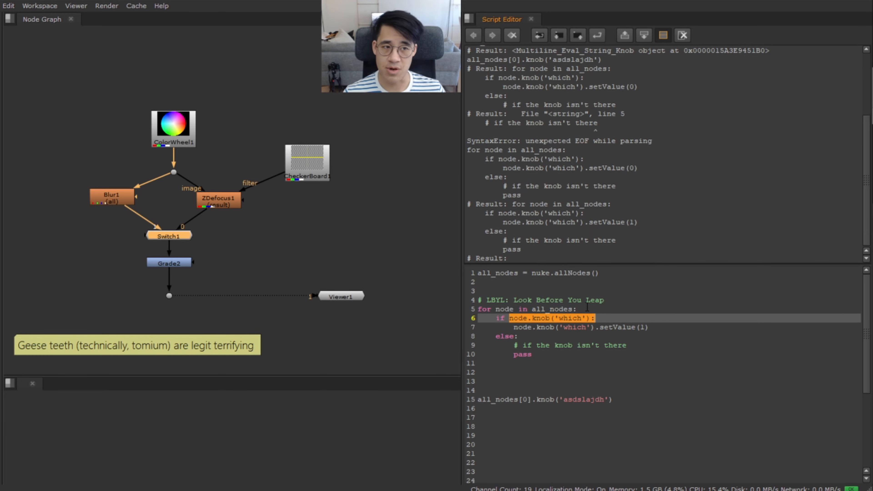
{"action": "mouse_move", "coordinate": [650, 329]}
{"action": "type", "text": "node.knob('which').setValue(1"}
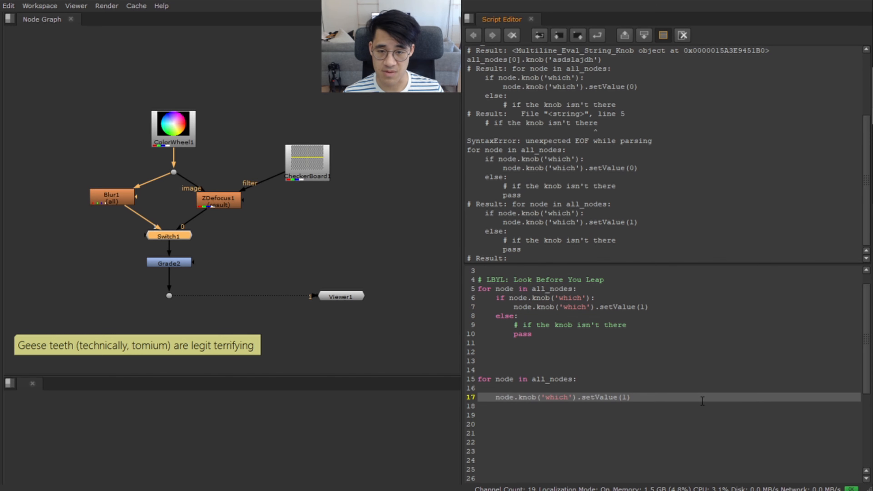
Step: Run the unchecked loop with setValue(0) to hit the AttributeError, then wrap the call in try:
{"action": "type", "text": "0"}
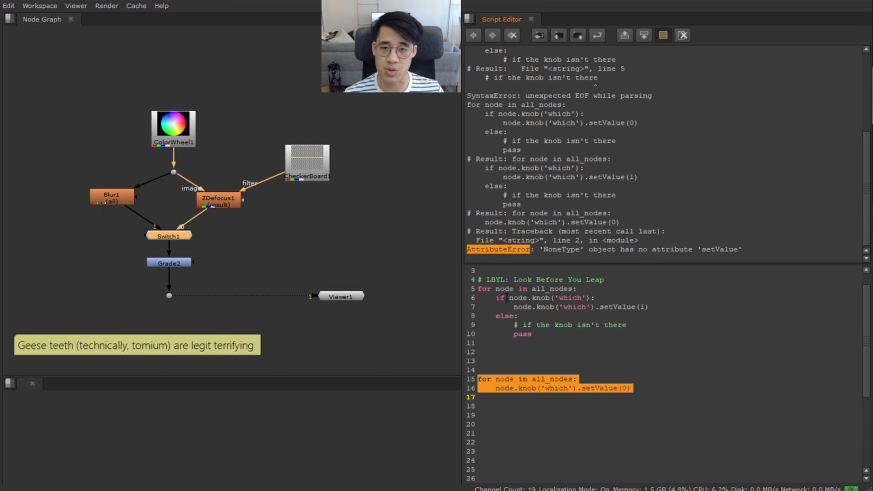
{"action": "left_click", "coordinate": [637, 397]}
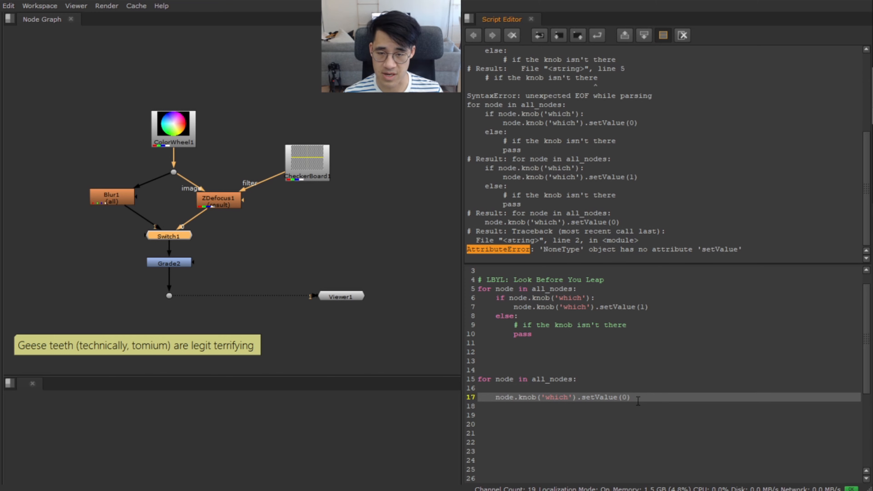
{"action": "type", "text": "try:"}
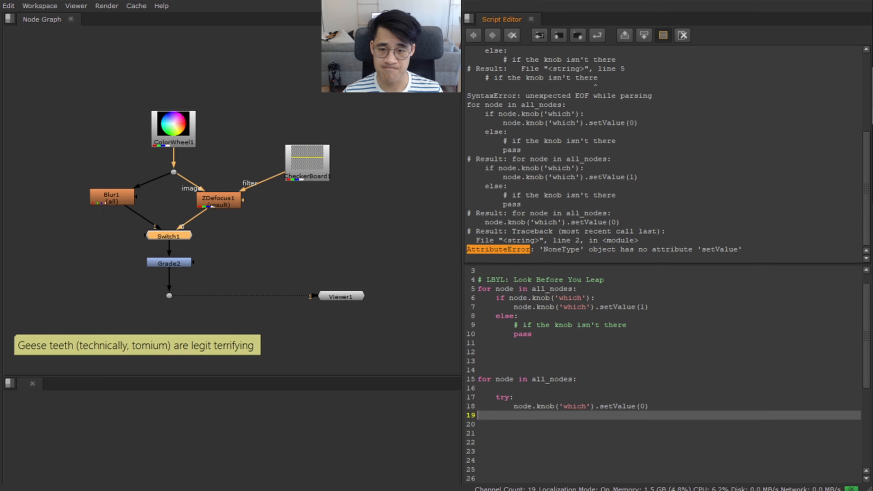
Step: Add an except AttributeError: clause with pass below the try
{"action": "type", "text": "excpt"}
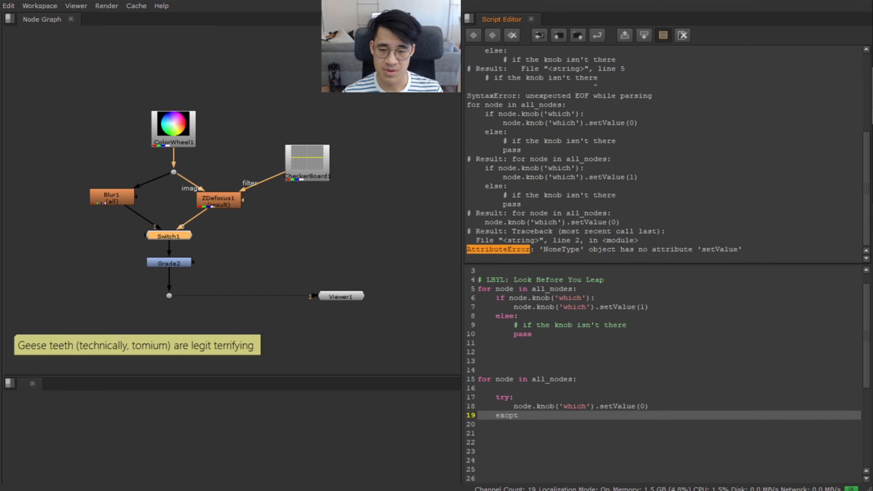
{"action": "type", "text": "except"}
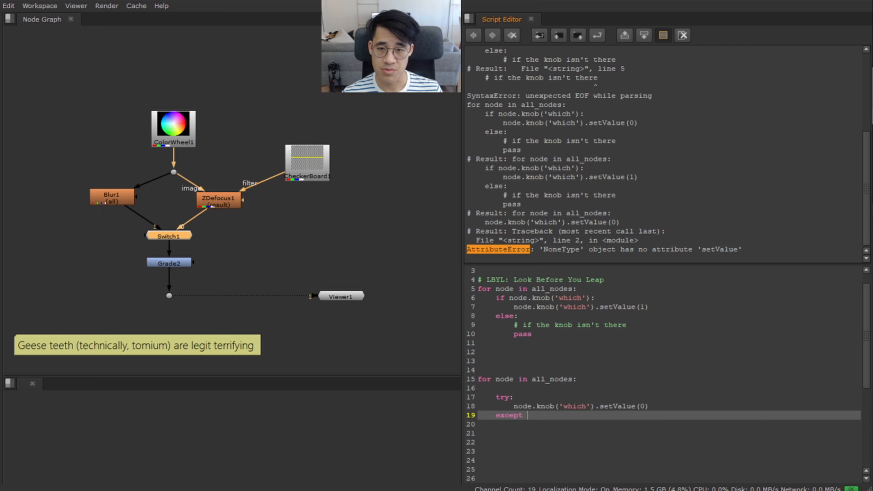
{"action": "type", "text": "Atr"}
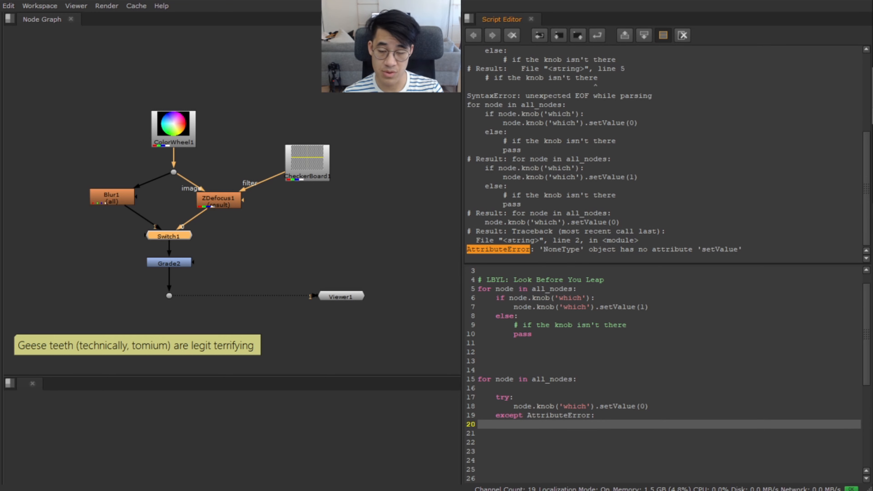
{"action": "type", "text": "pass"}
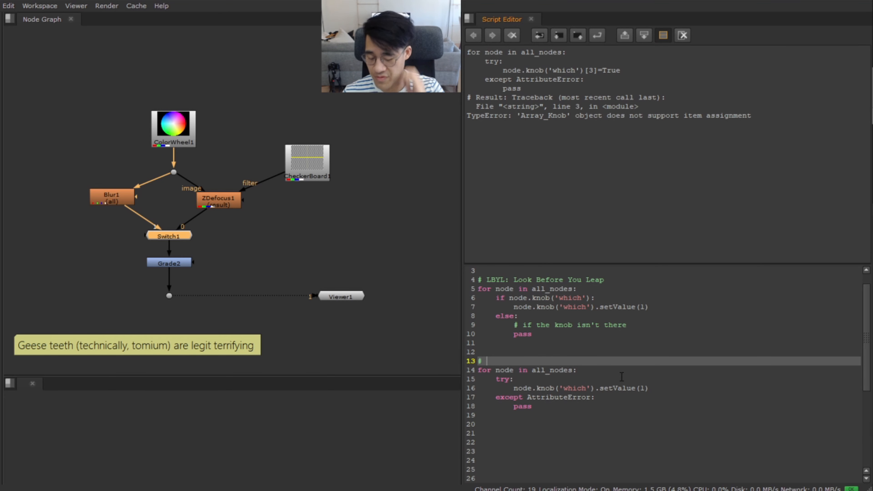
Step: Write the comment '# EAFP: Easier to Ask Forgiveness than Permission' and start a new comment line below it
{"action": "type", "text": "EAFP"}
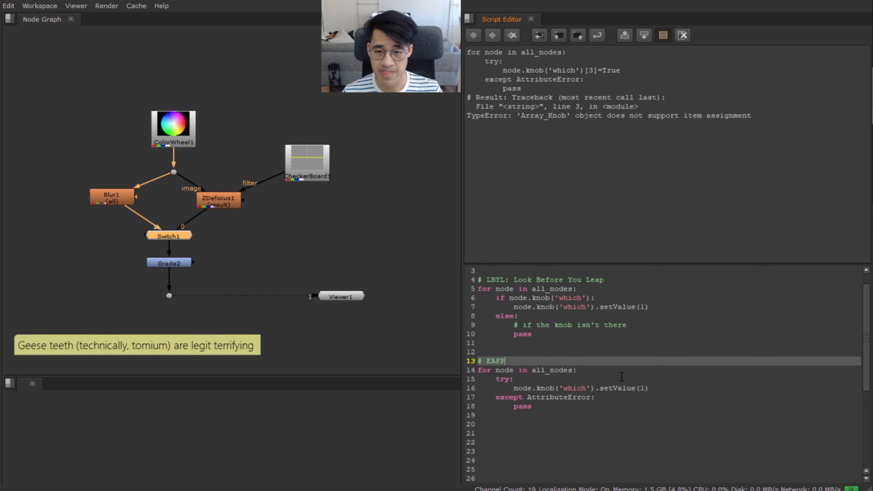
{"action": "type", "text": ":"}
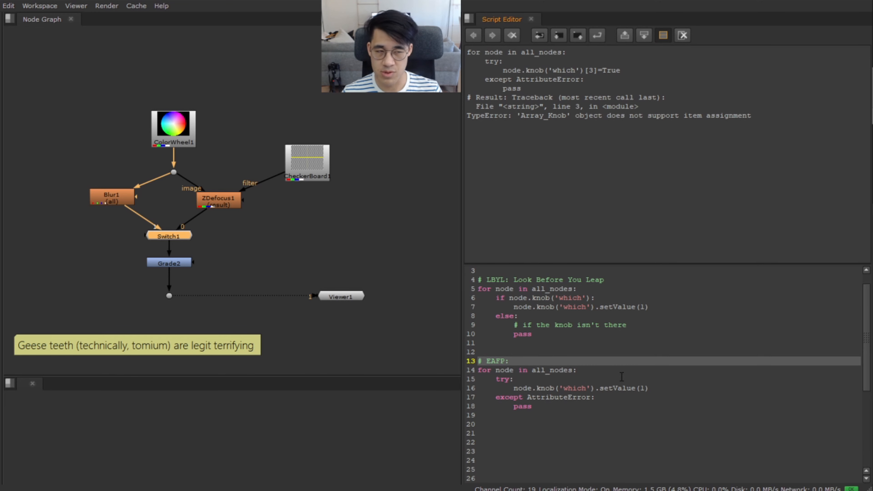
{"action": "type", "text": "Easier to"}
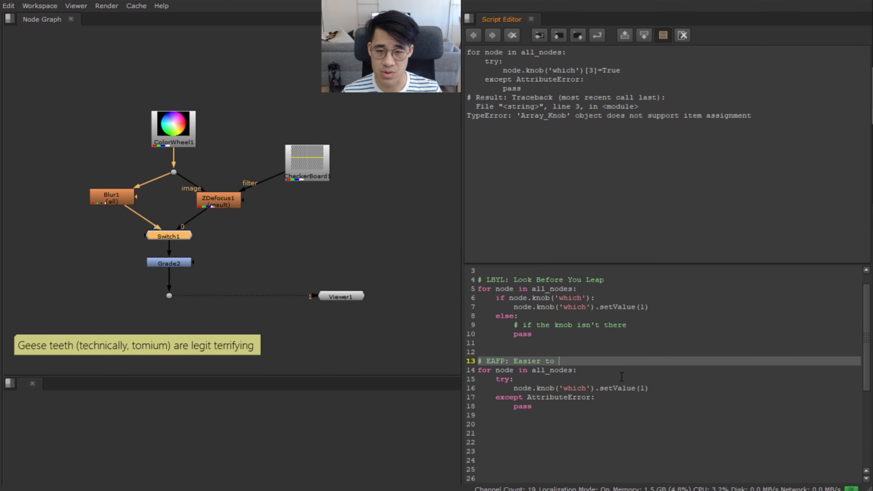
{"action": "type", "text": "Ask Forg"}
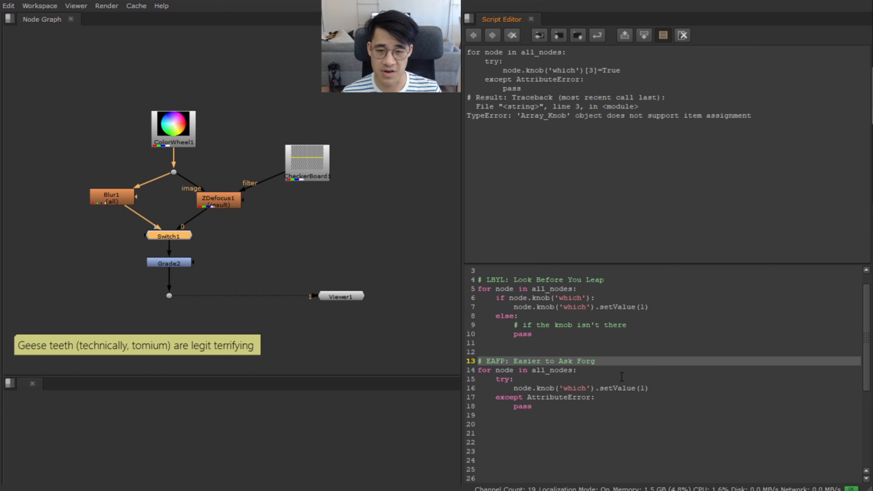
{"action": "type", "text": "iveness than Permission"}
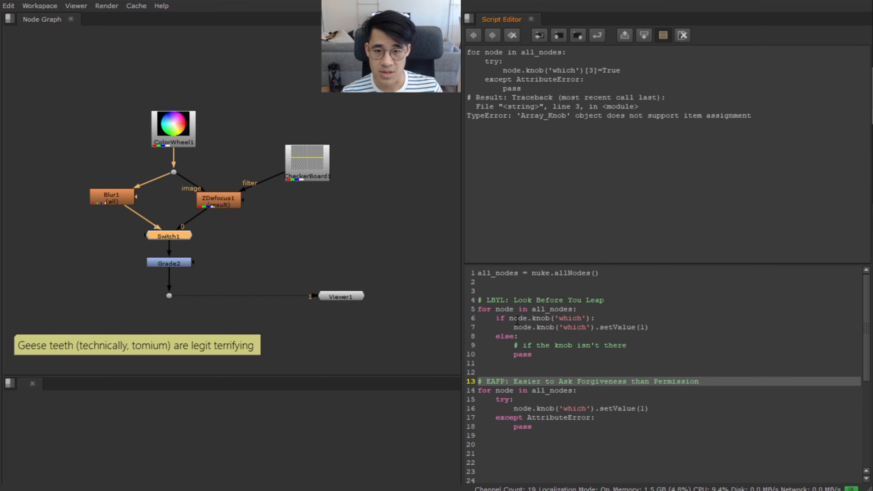
{"action": "left_click", "coordinate": [540, 317]}
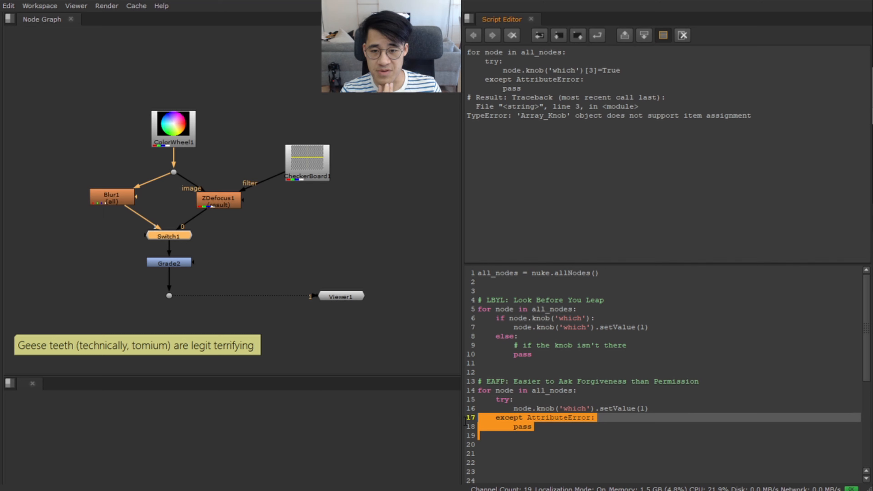
{"action": "left_click", "coordinate": [562, 408]}
{"action": "type", "text": "#"}
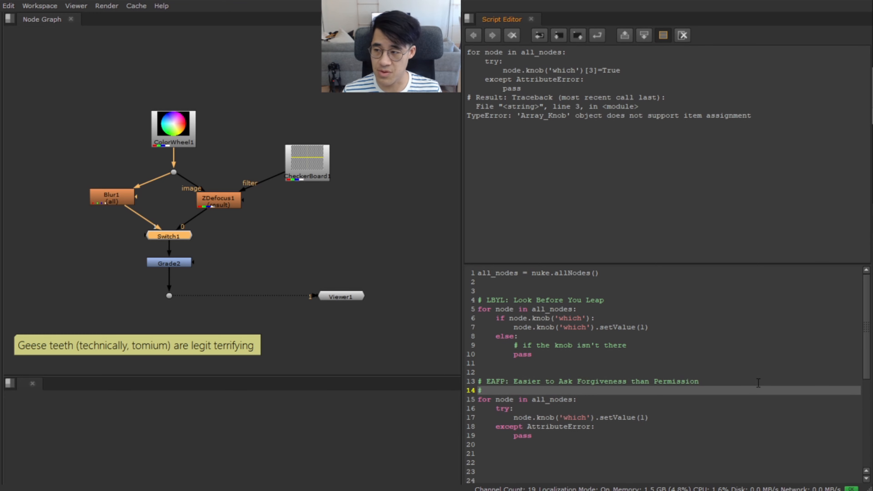
Step: Add the 'aka: duck typing' comment under EAFP, then select Switch1 in the Node Graph
{"action": "type", "text": "aka: duck"}
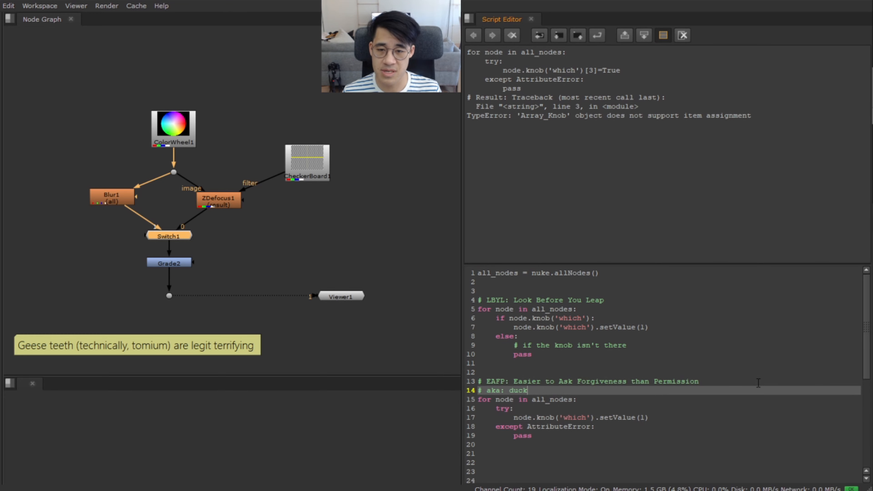
{"action": "type", "text": "typing"}
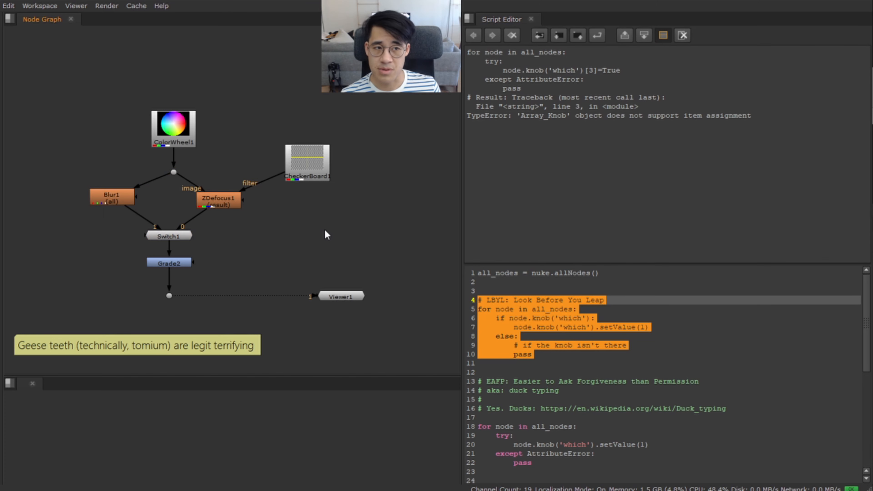
{"action": "mouse_move", "coordinate": [300, 248]}
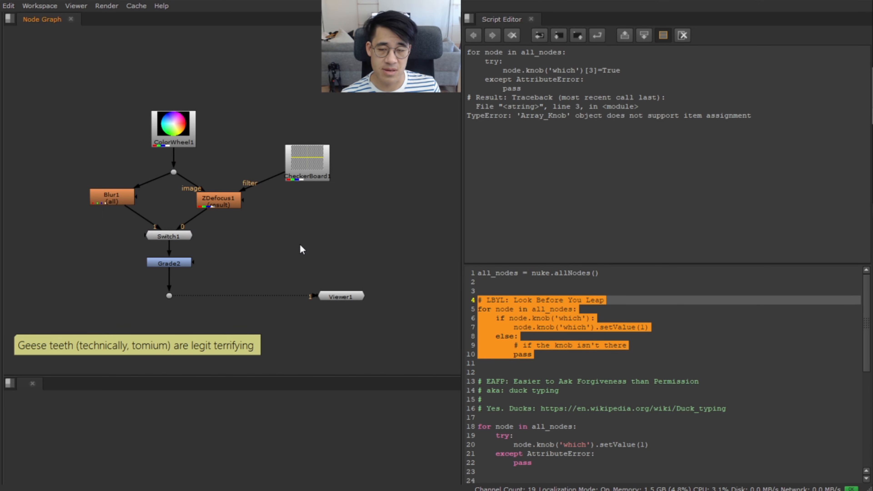
{"action": "mouse_move", "coordinate": [347, 284]}
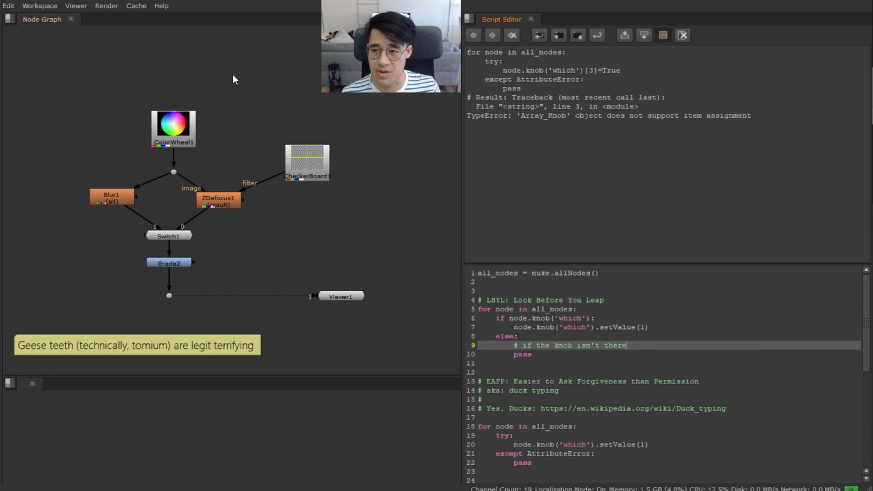
{"action": "mouse_move", "coordinate": [217, 263]}
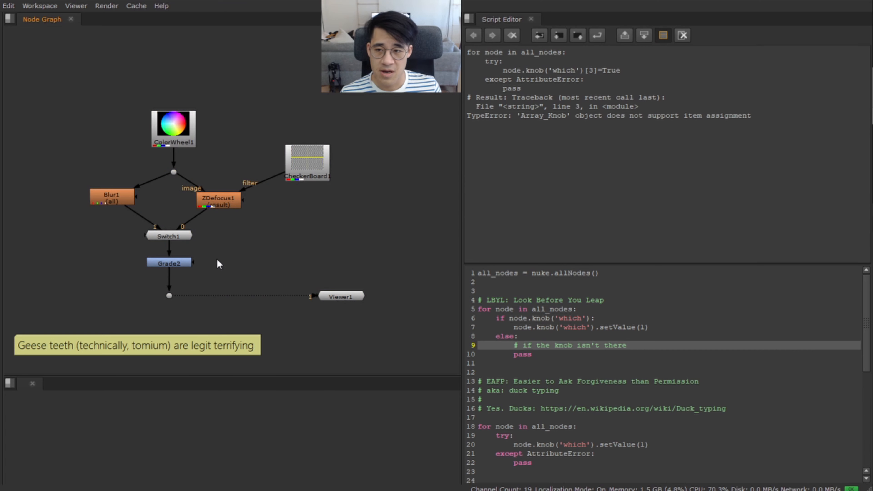
{"action": "mouse_move", "coordinate": [177, 241]}
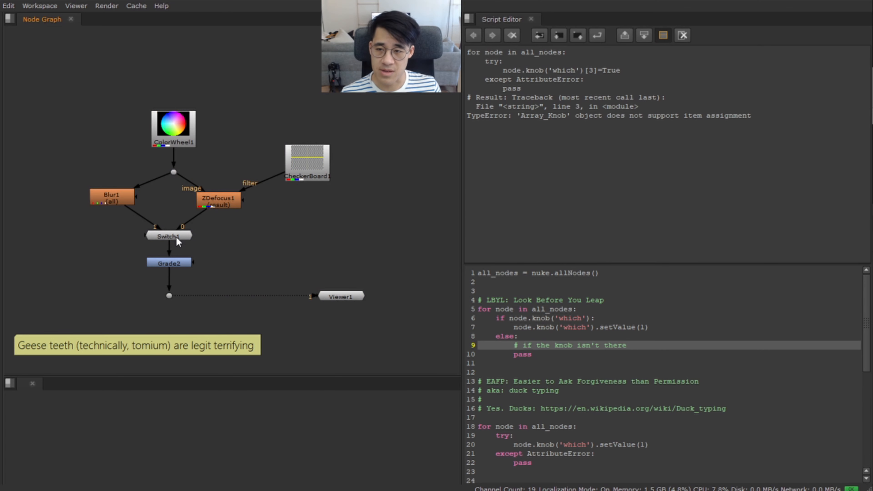
{"action": "left_click", "coordinate": [169, 238]}
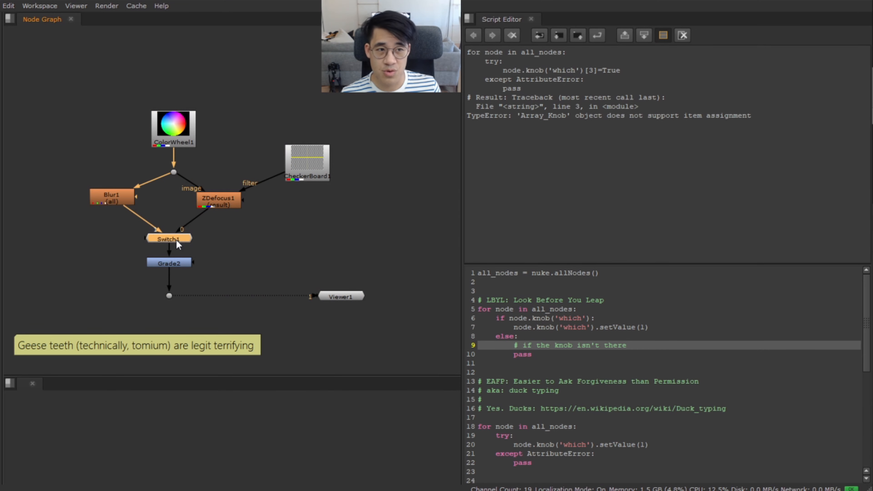
{"action": "mouse_move", "coordinate": [310, 236]}
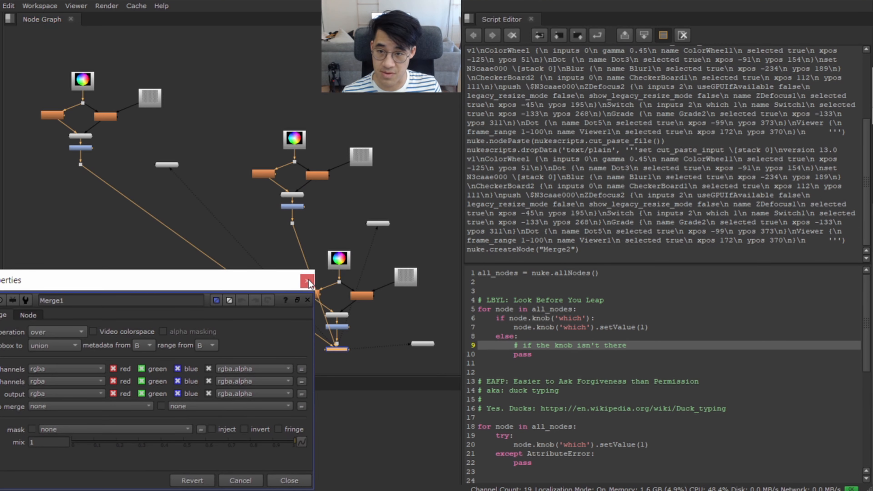
Step: Close the Merge node's properties and select every node whose name contains 'Sw' by pattern
{"action": "left_click", "coordinate": [307, 280]}
{"action": "type", "text": "Sw"}
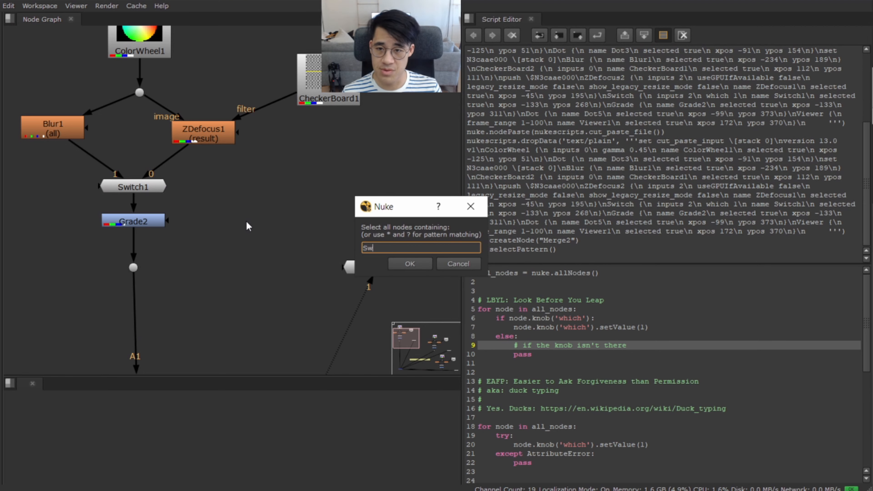
{"action": "left_click", "coordinate": [409, 263]}
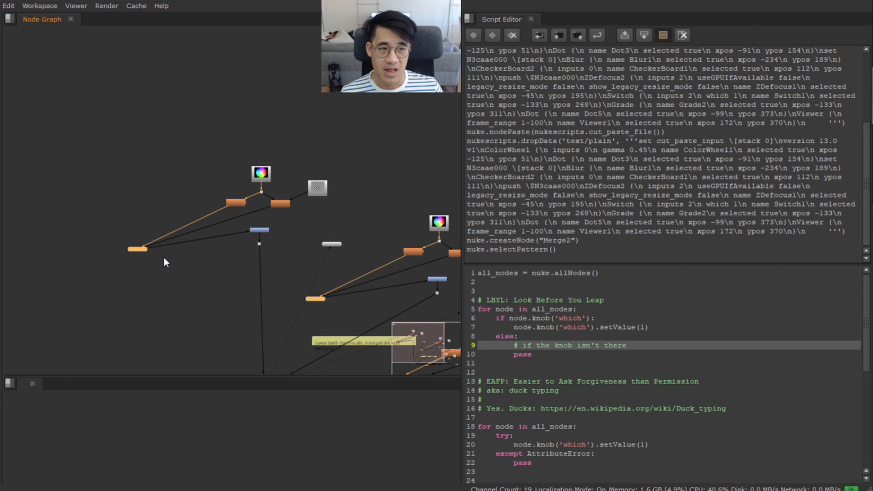
Step: Undo the last action, keeping the three switch networks wired into the Merge node
{"action": "key", "text": "ctrl+z"}
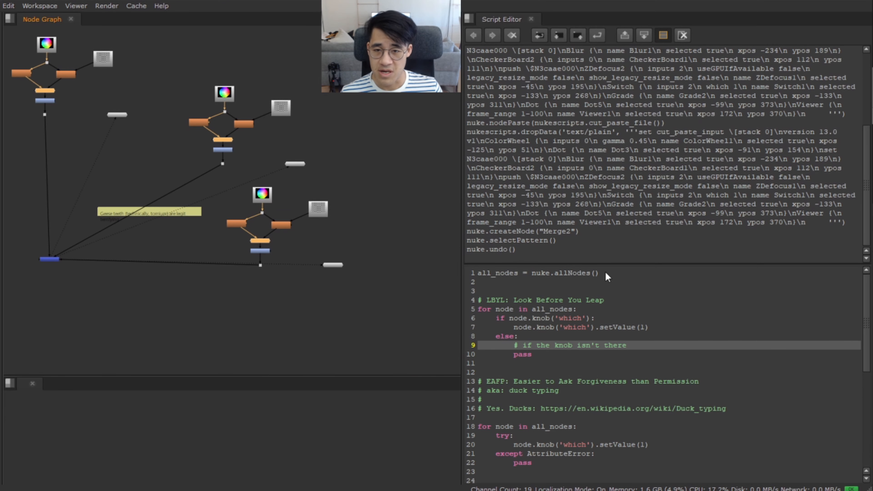
{"action": "triple_click", "coordinate": [535, 273]}
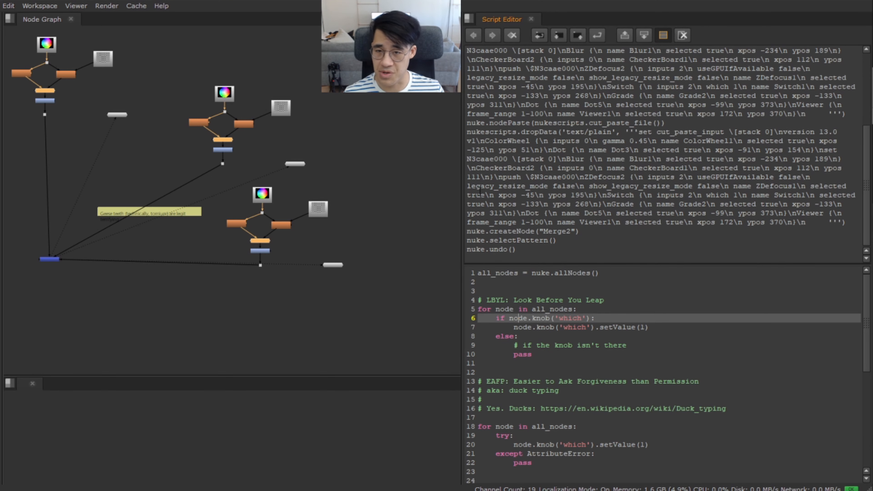
{"action": "mouse_move", "coordinate": [383, 301]}
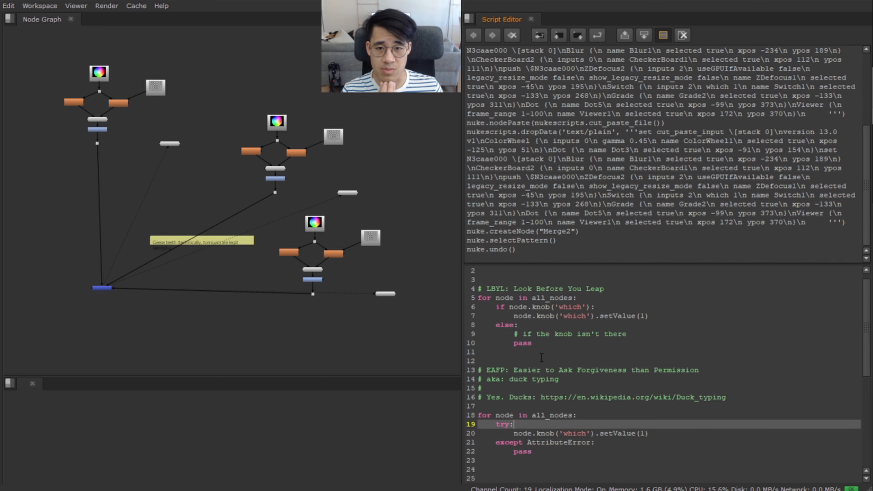
{"action": "mouse_move", "coordinate": [605, 305]}
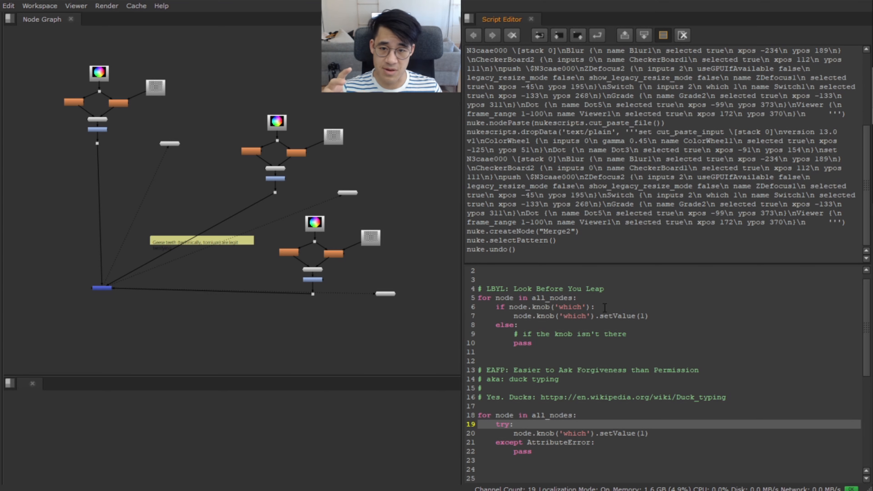
Step: Place the cursor in the Script Editor code beside the LBYL and EAFP loops
{"action": "left_click", "coordinate": [535, 307]}
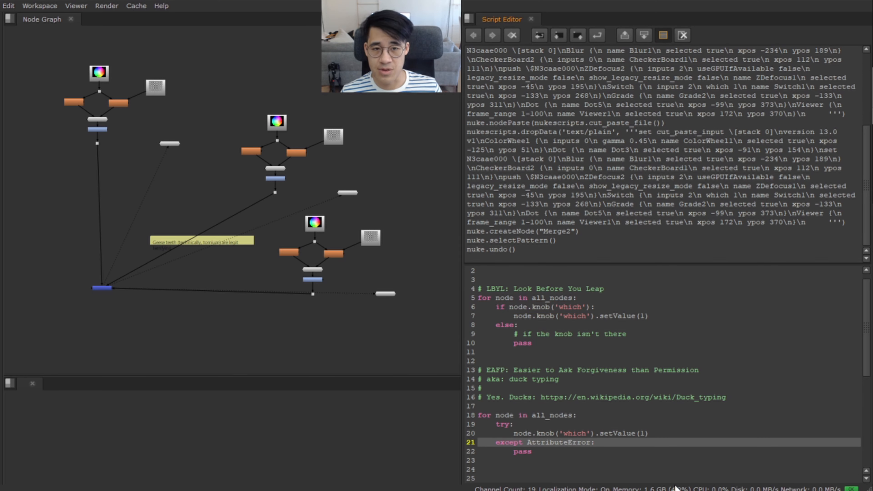
{"action": "mouse_move", "coordinate": [630, 482]}
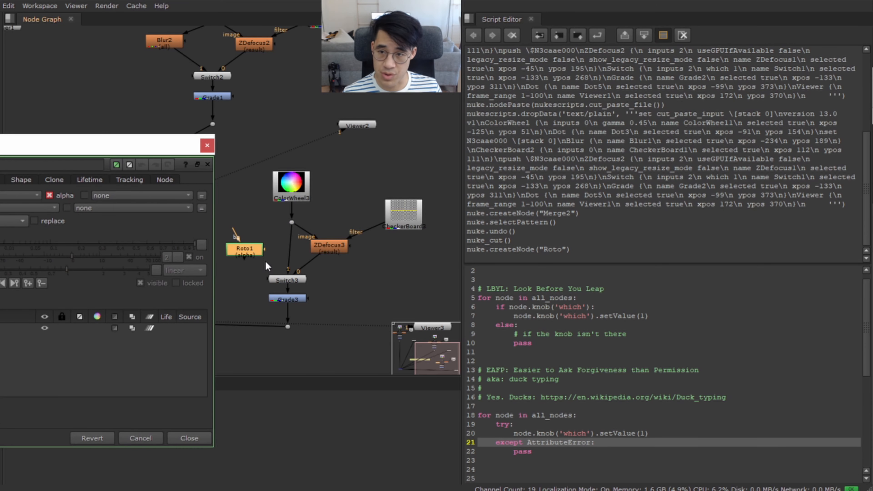
{"action": "left_click", "coordinate": [189, 437]}
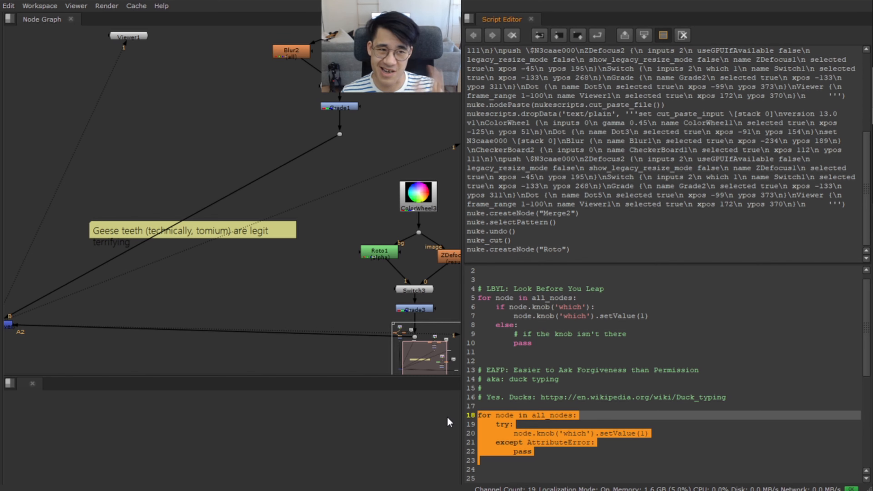
{"action": "mouse_move", "coordinate": [283, 299]}
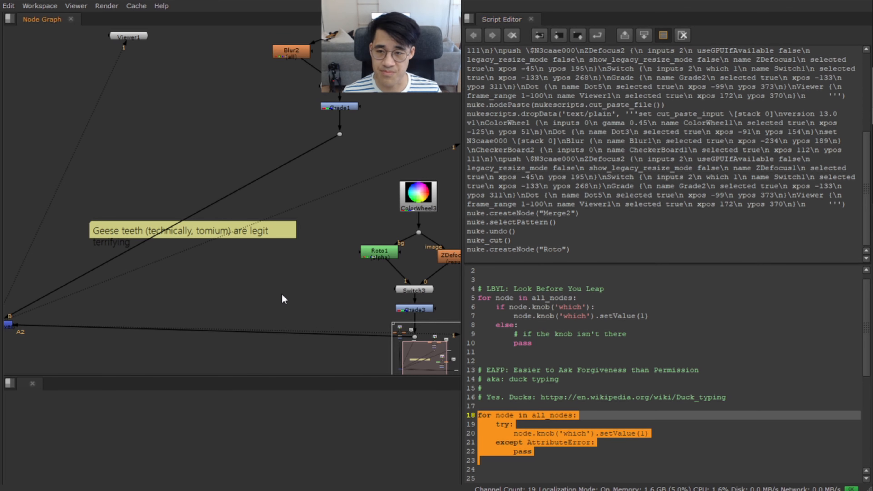